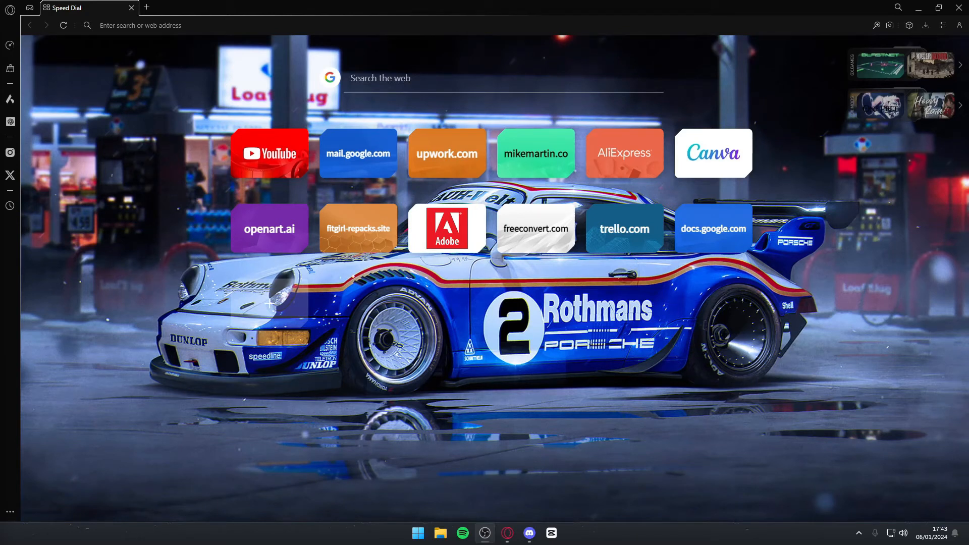
mouse_move(121, 94)
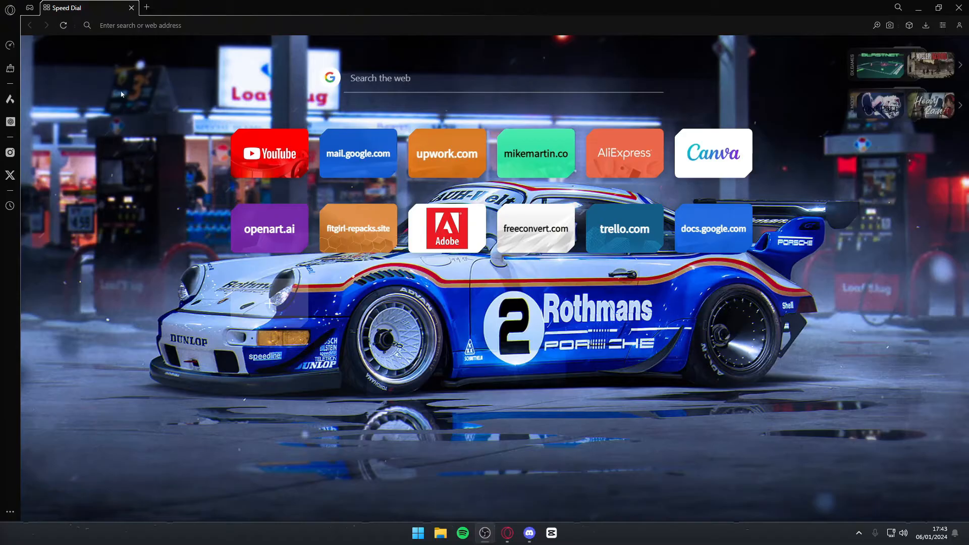
mouse_move(361, 10)
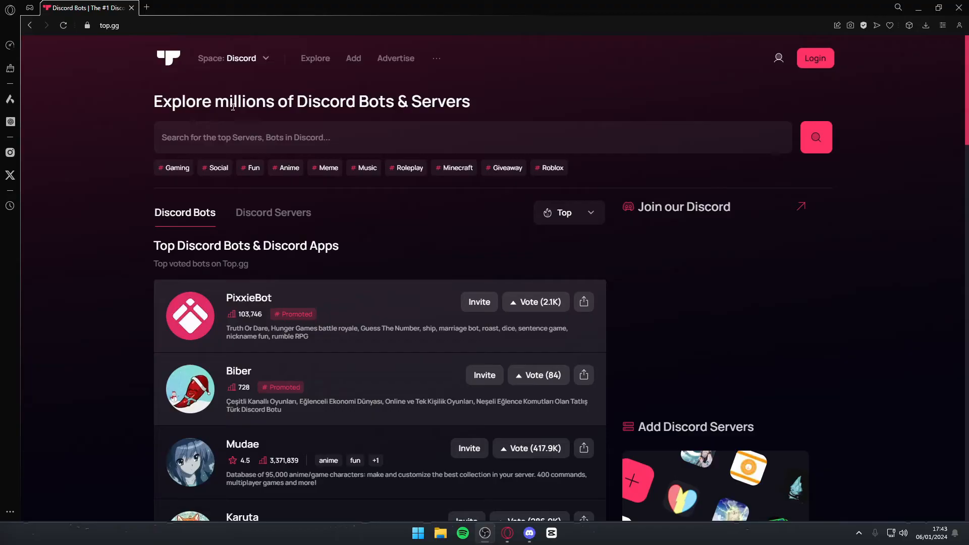
Search top.gg's Discord bots to find the Confessions bot for inviting
text(xc)
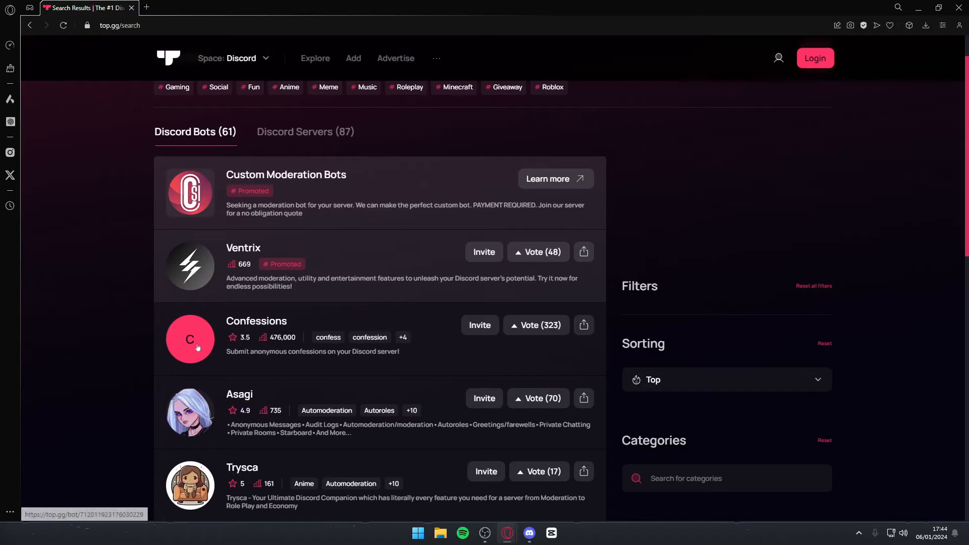
mouse_move(314, 317)
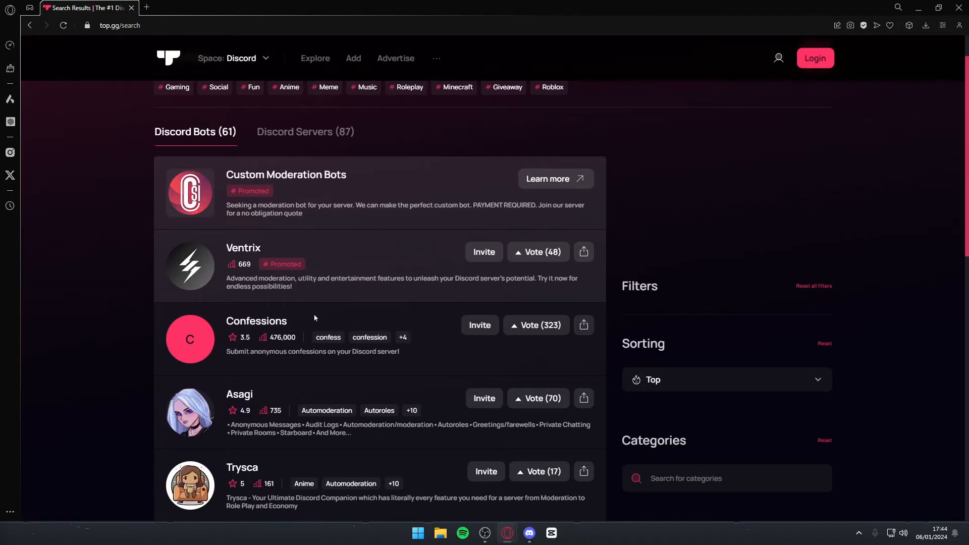
mouse_move(262, 337)
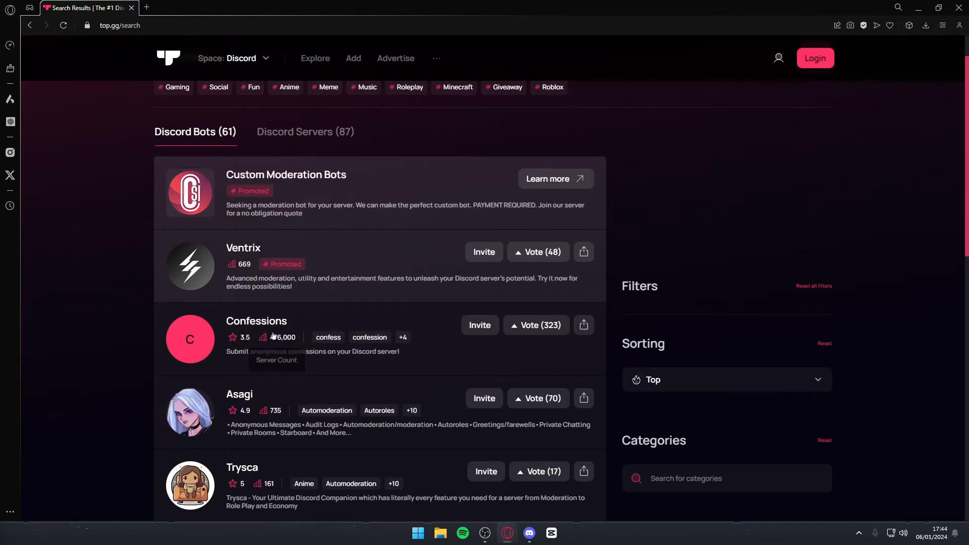
mouse_move(273, 338)
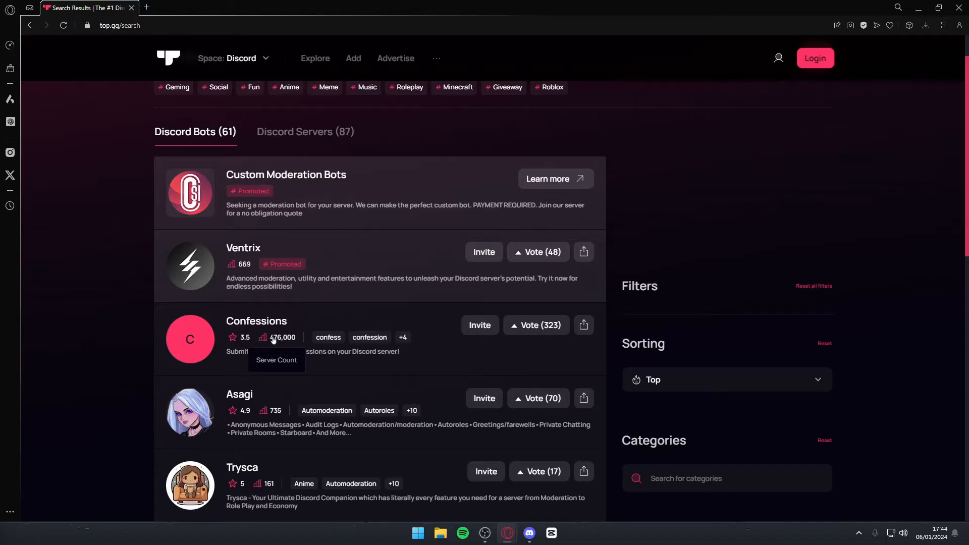
mouse_move(233, 337)
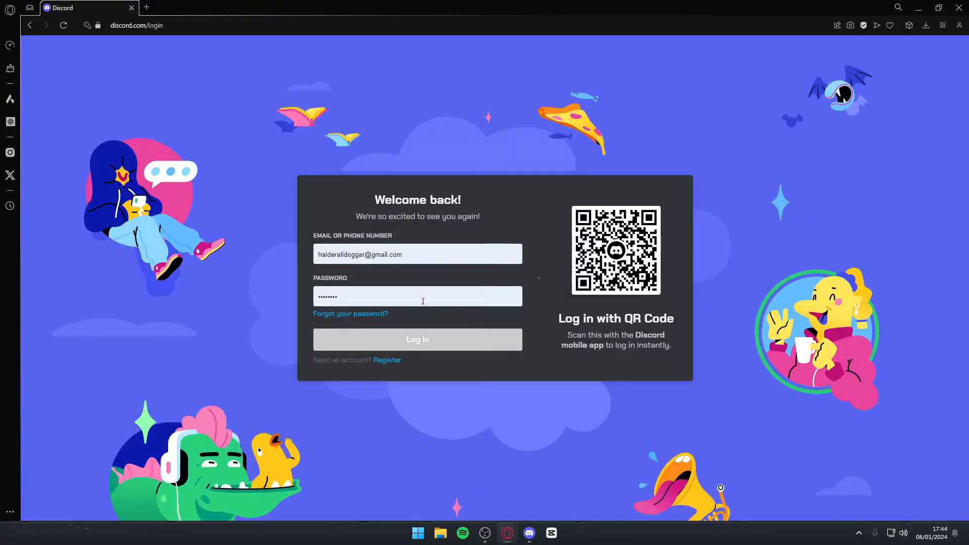
mouse_move(490, 273)
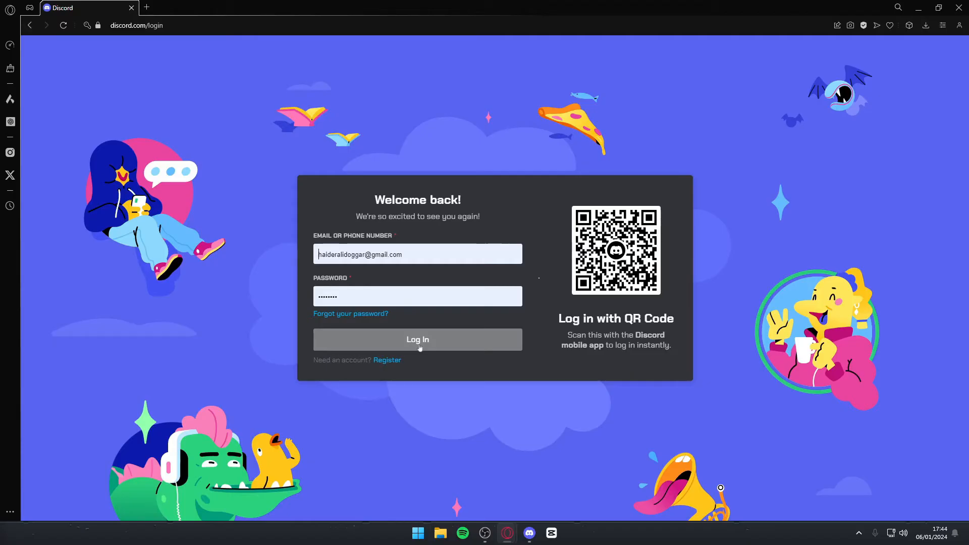
Log in to the Discord account with email and password
click(418, 339)
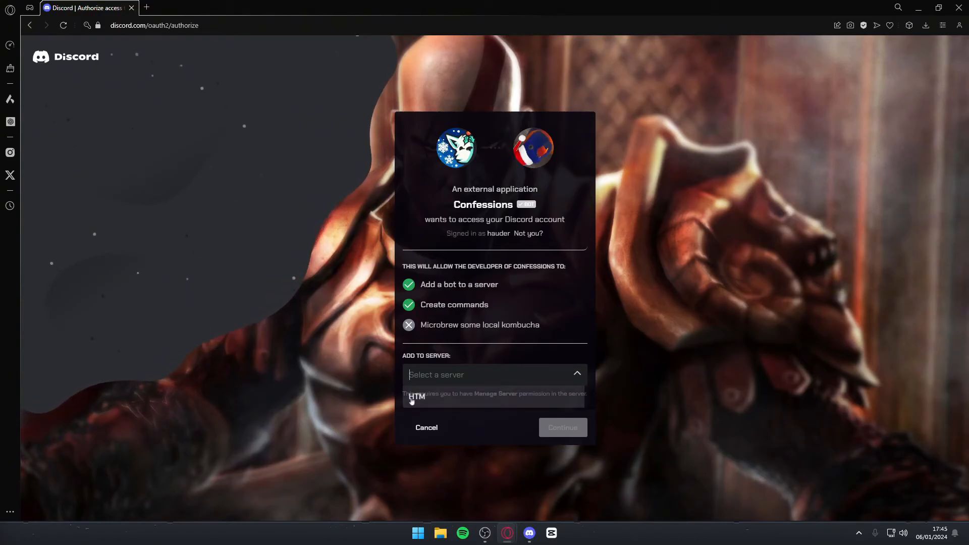
Authorize Confessions for the HTM server, pass the hCaptcha, and go to HTM
click(416, 396)
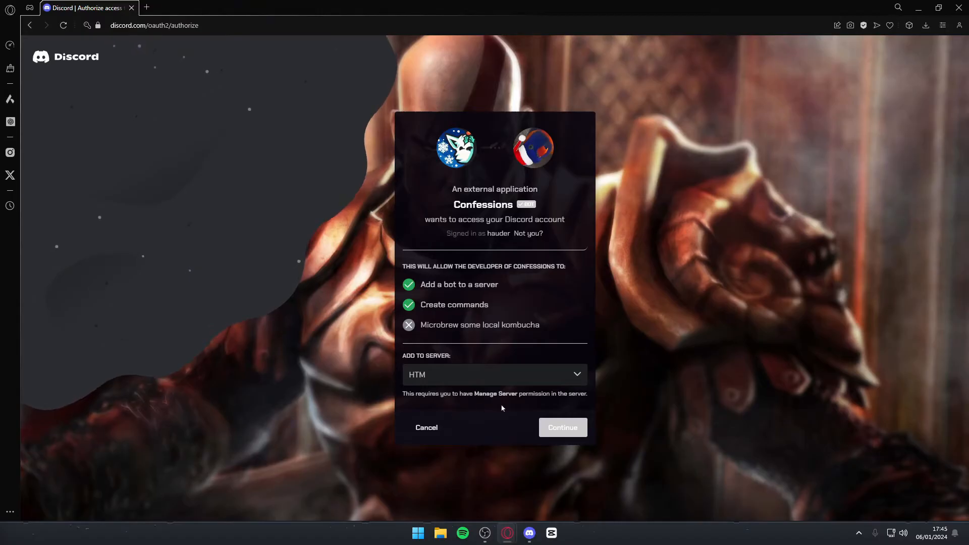
click(562, 427)
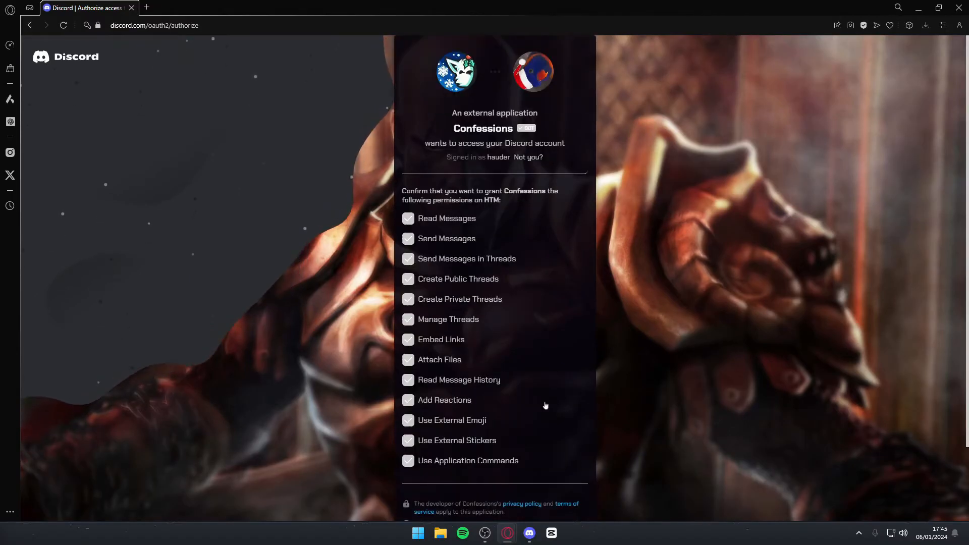
mouse_move(540, 403)
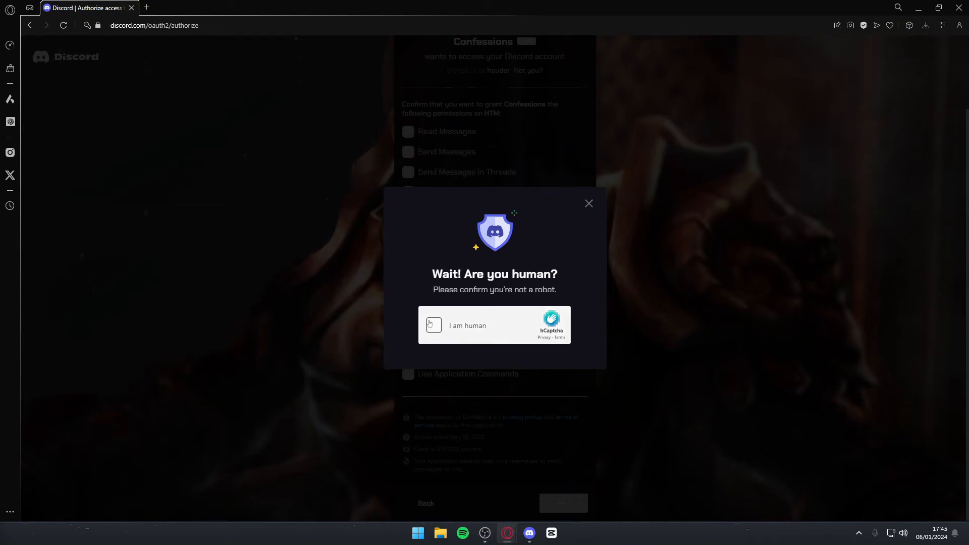
click(433, 324)
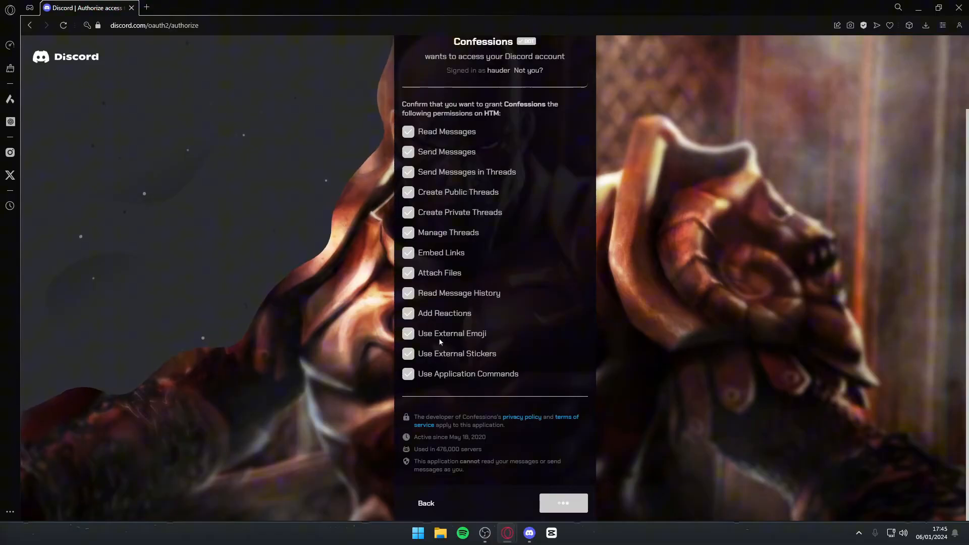
click(561, 504)
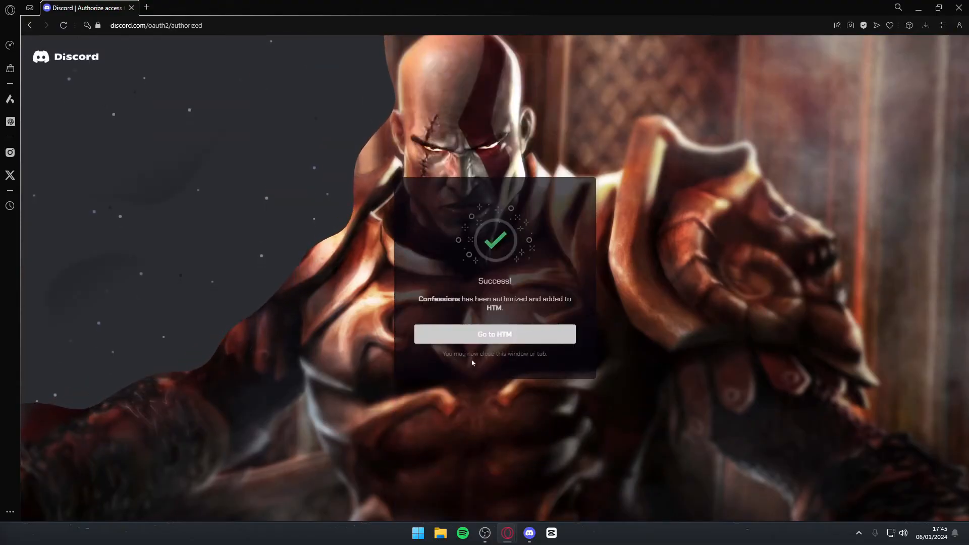
mouse_move(495, 334)
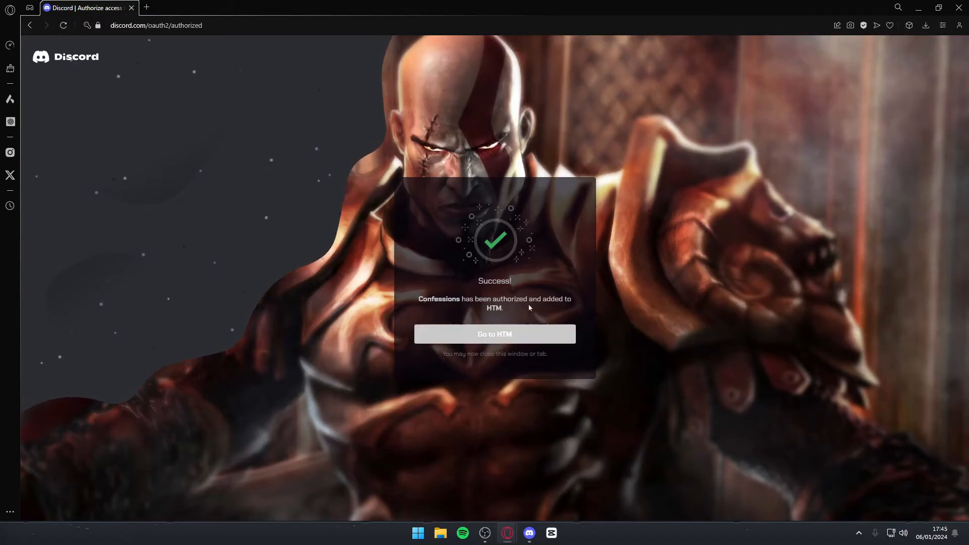
click(494, 334)
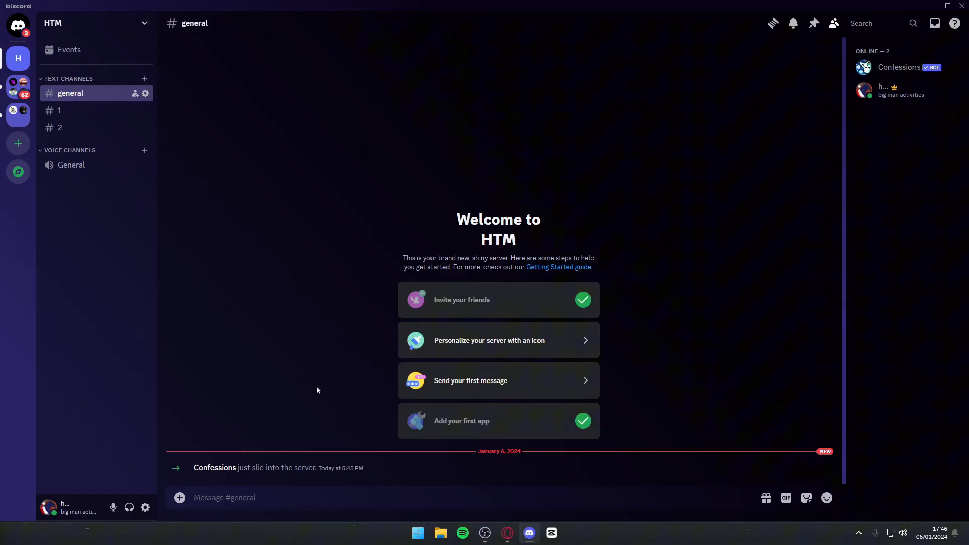
mouse_move(198, 456)
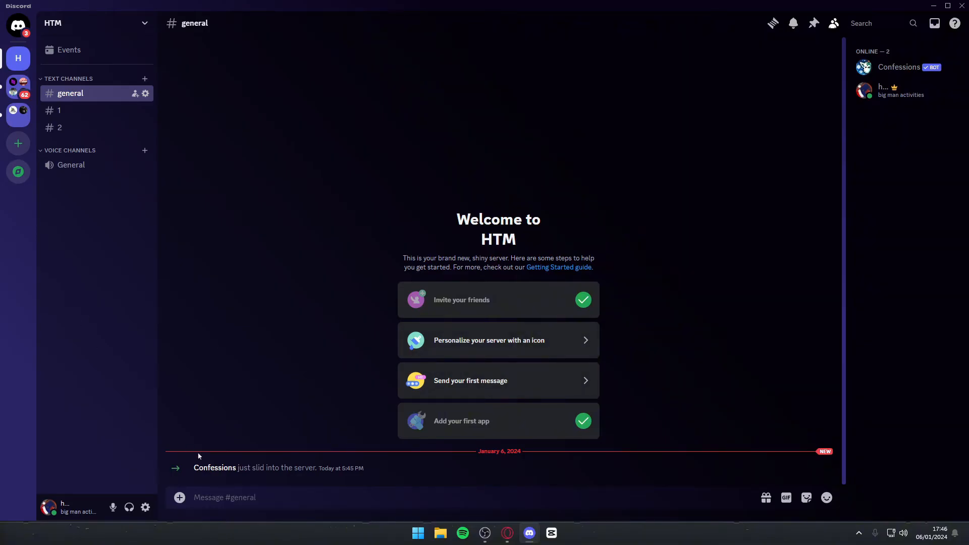
mouse_move(86, 128)
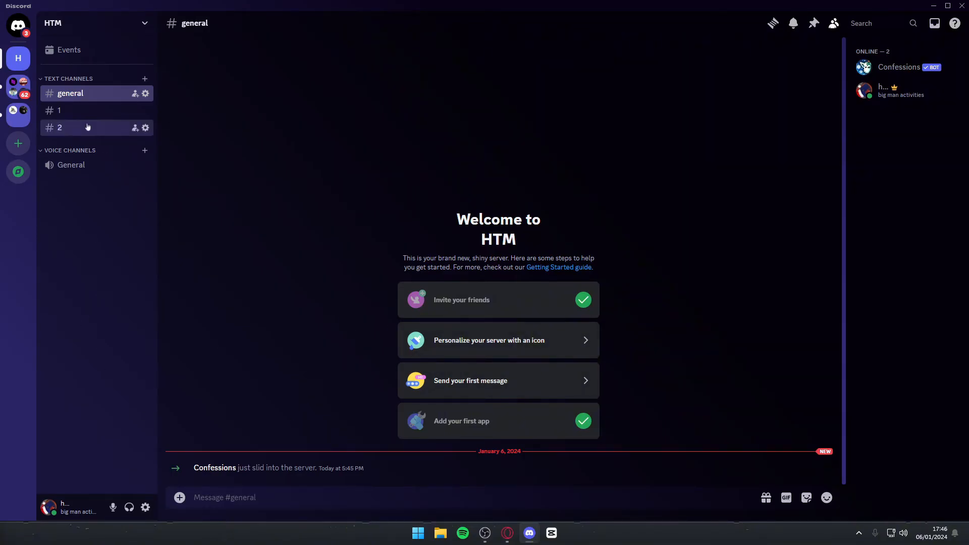
Run /config in channel #1 to show the Confessions server configuration
click(59, 110)
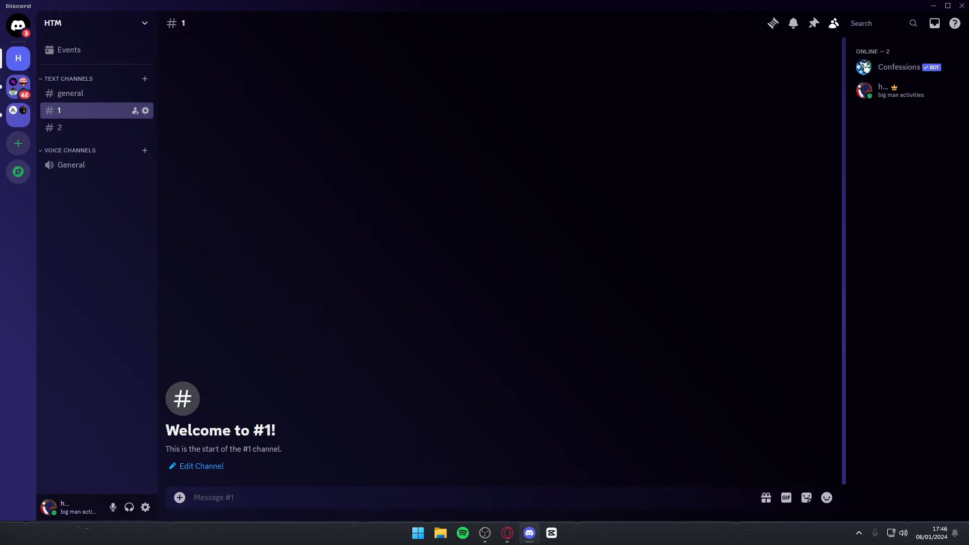
text(/)
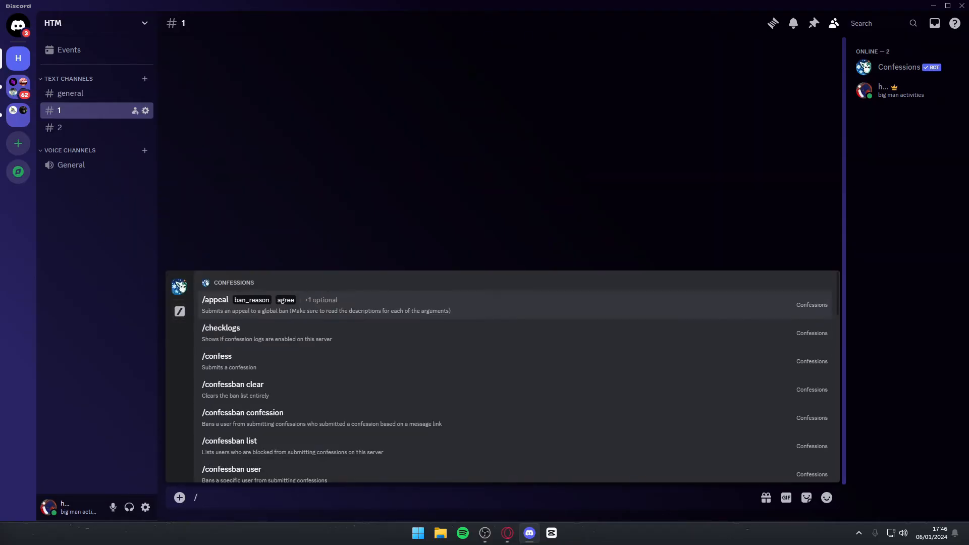
text(config)
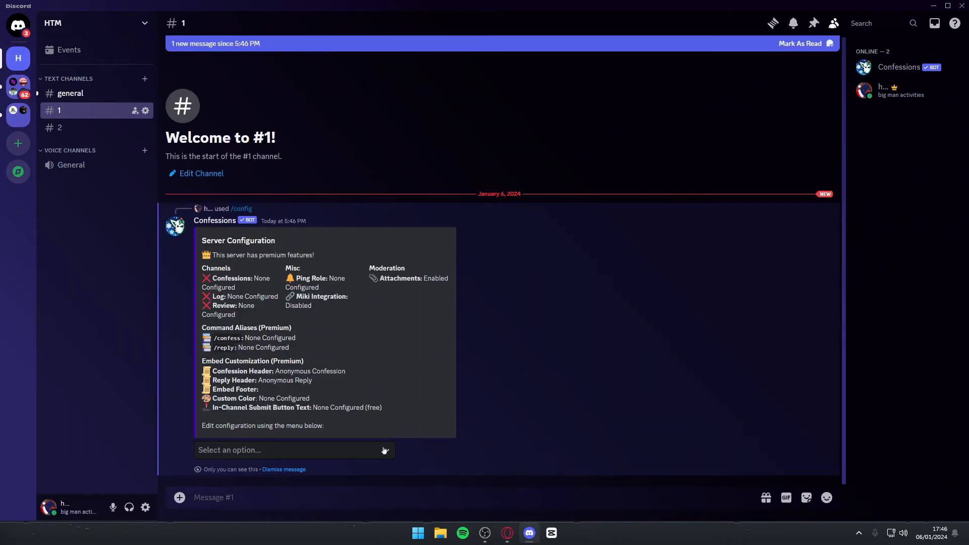
Set #2 as the Confessions channel in /config, then return to the overview
click(295, 449)
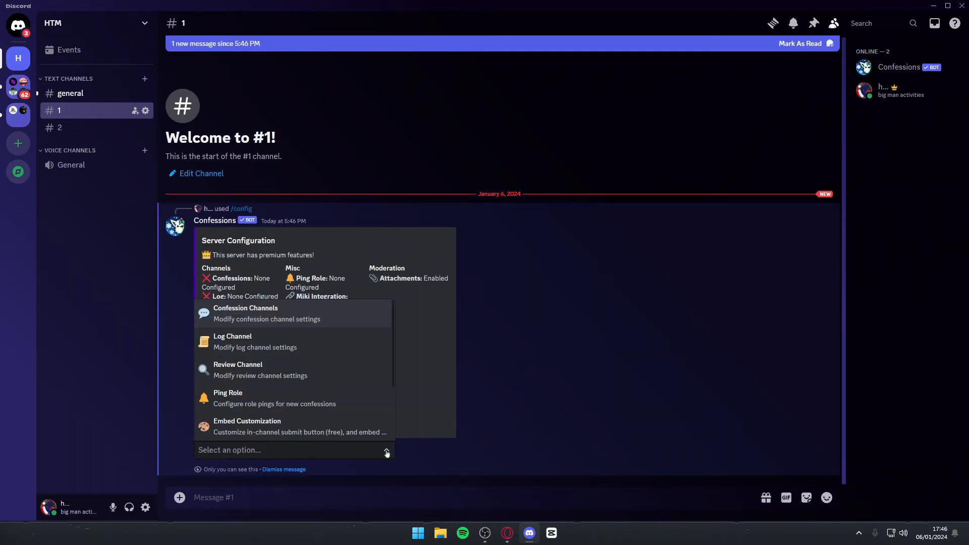
mouse_move(321, 320)
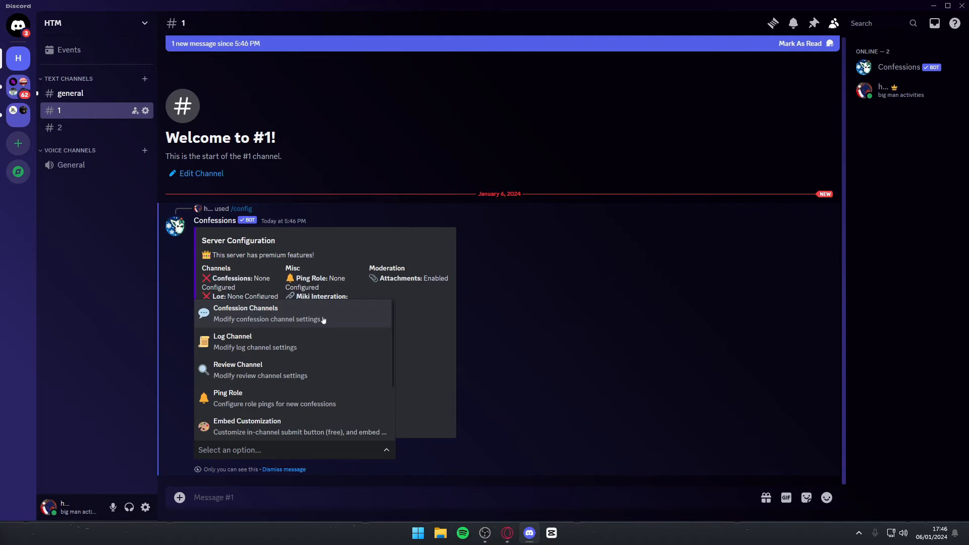
click(269, 313)
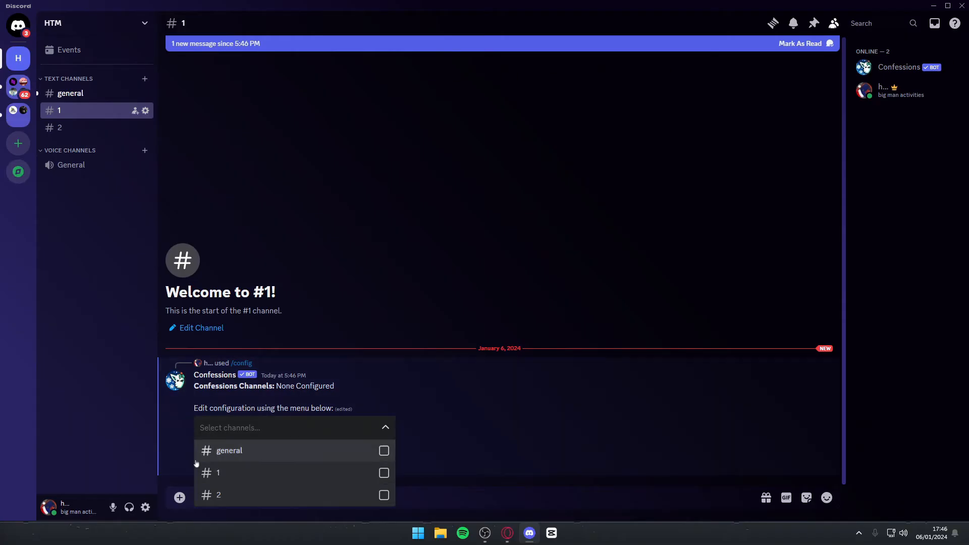
mouse_move(253, 473)
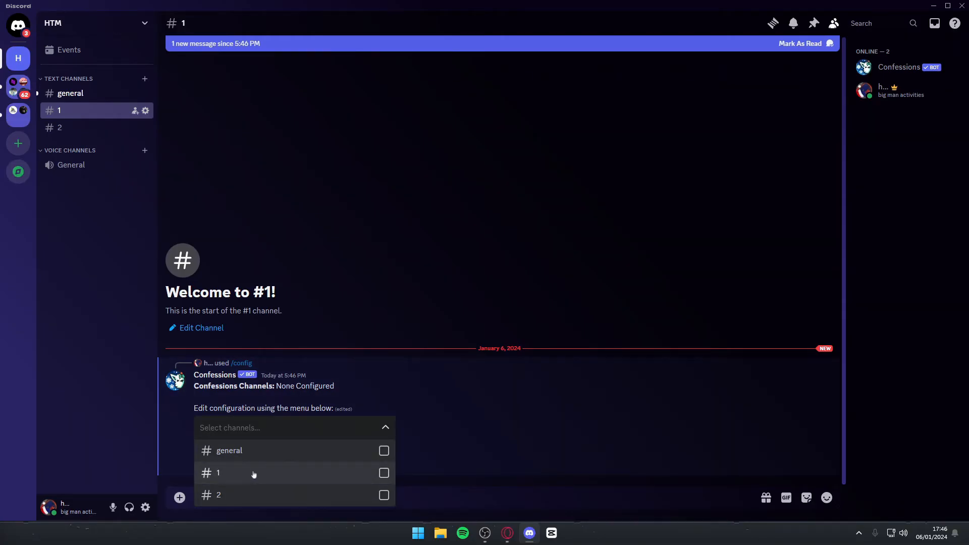
click(383, 495)
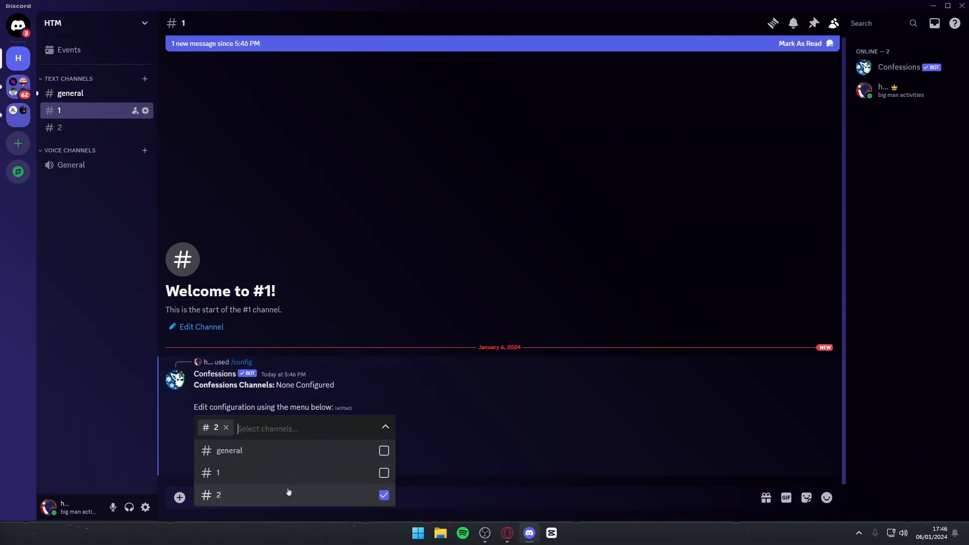
mouse_move(319, 506)
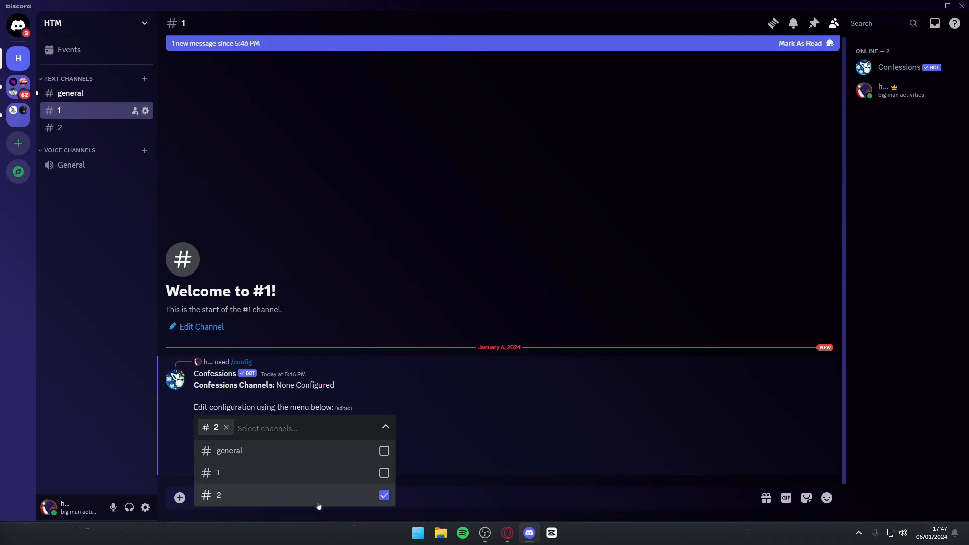
click(385, 426)
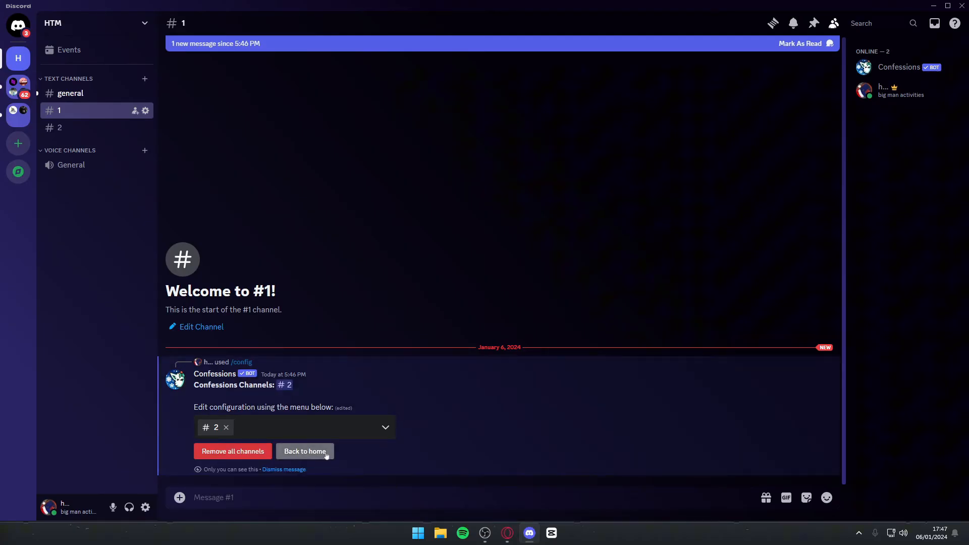
click(305, 451)
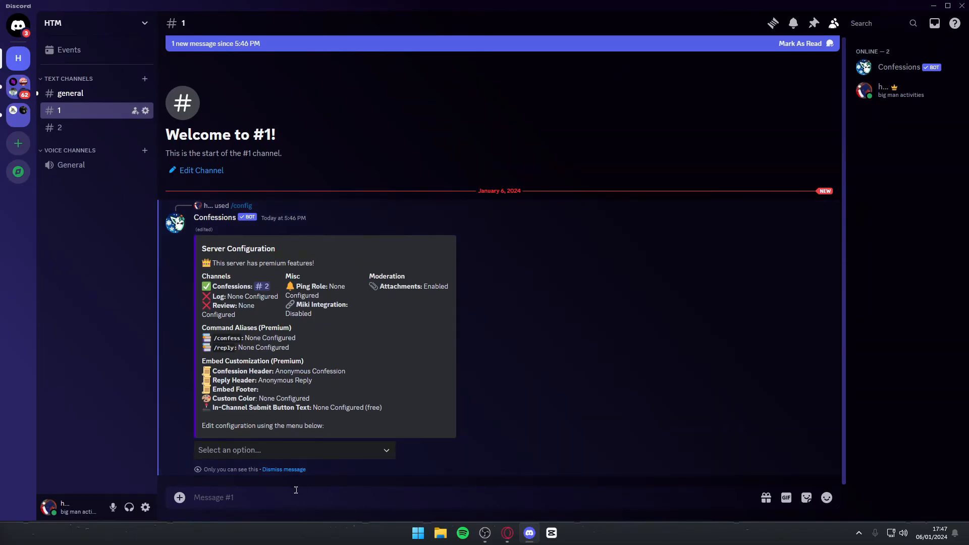
mouse_move(217, 497)
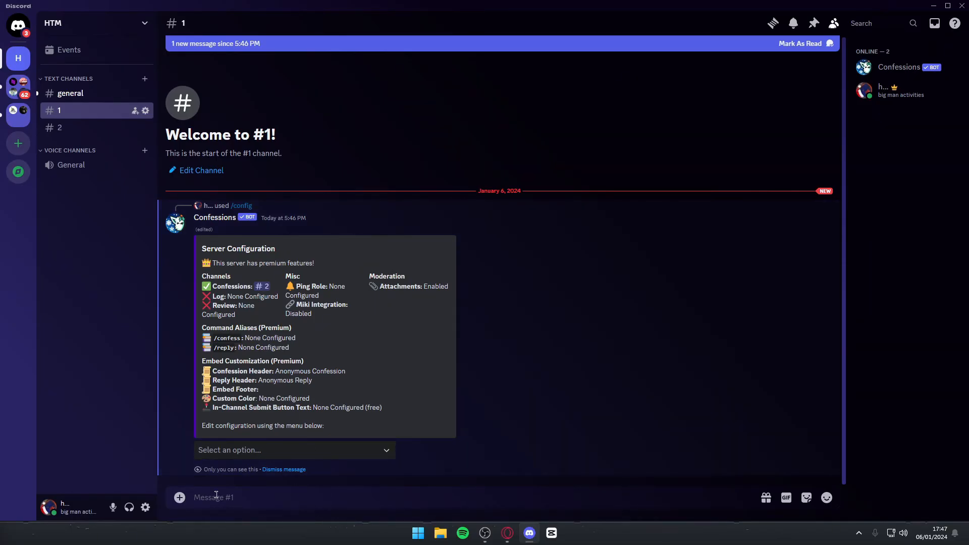
Send the anonymous confession 'abcd' via /confess, then view channel #2
text(/)
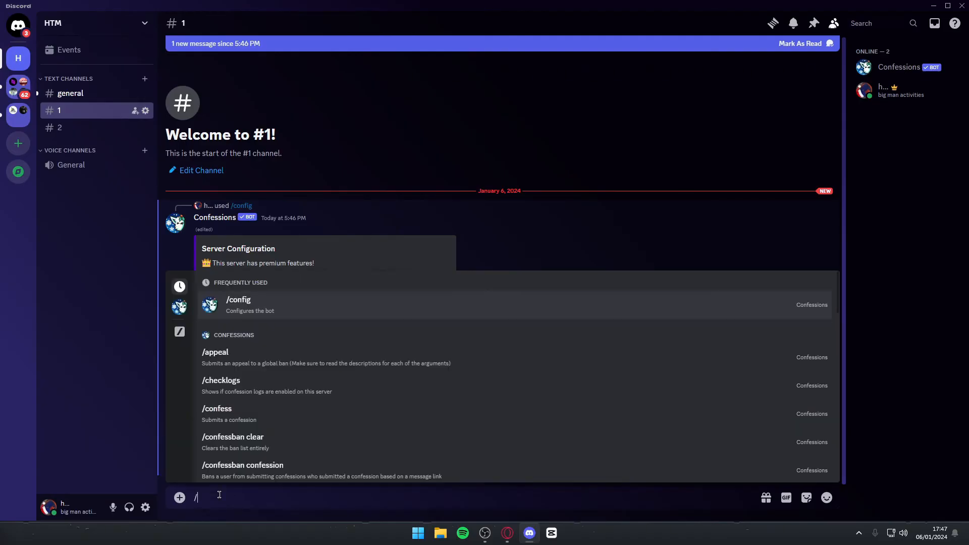
click(216, 408)
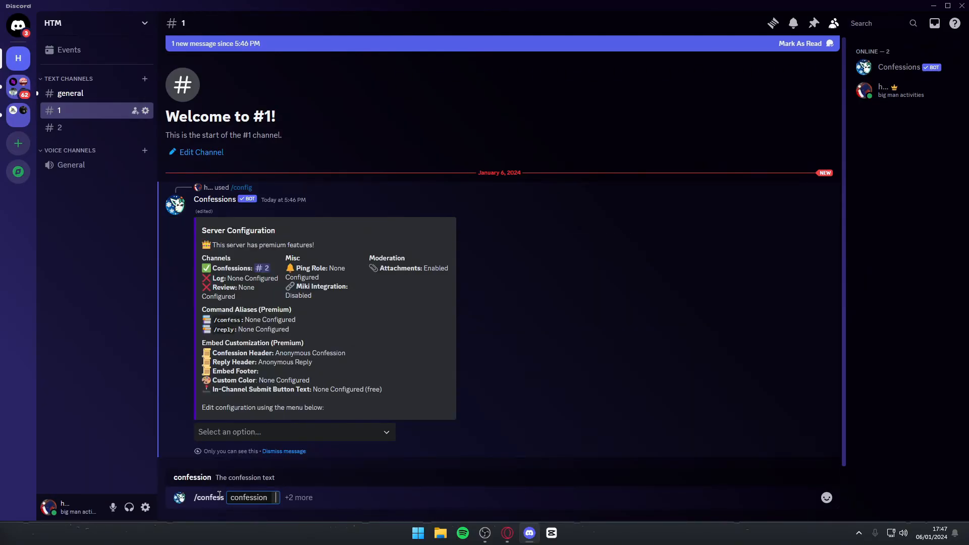
text(abcd)
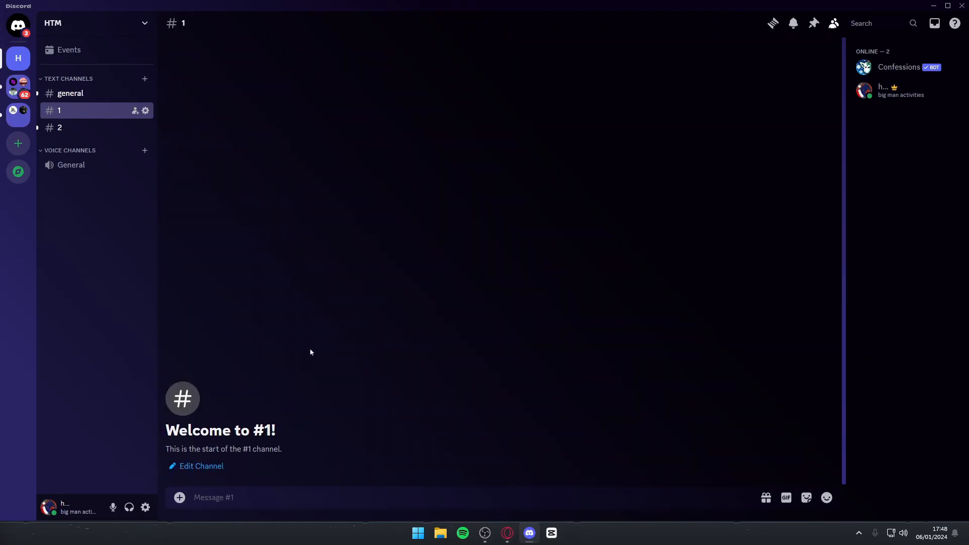
mouse_move(176, 188)
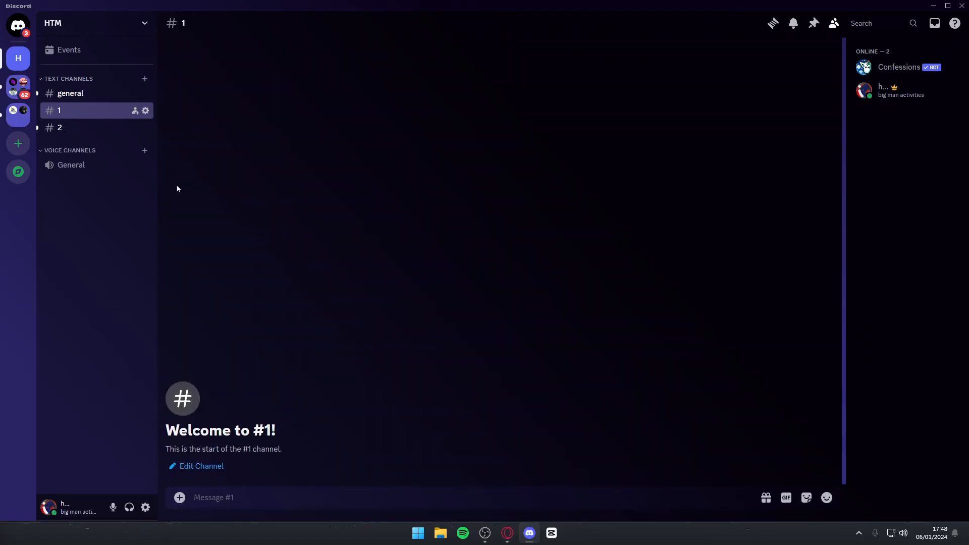
mouse_move(60, 127)
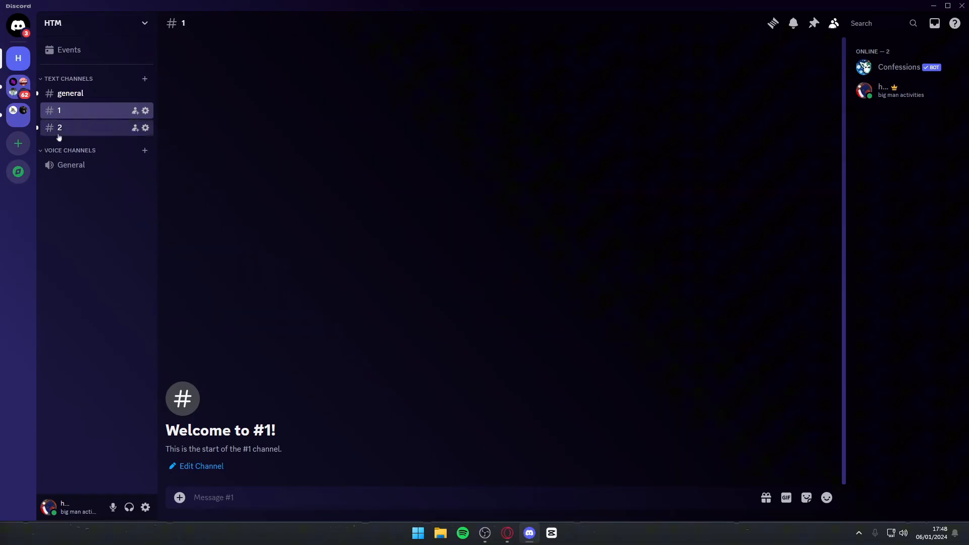
click(60, 127)
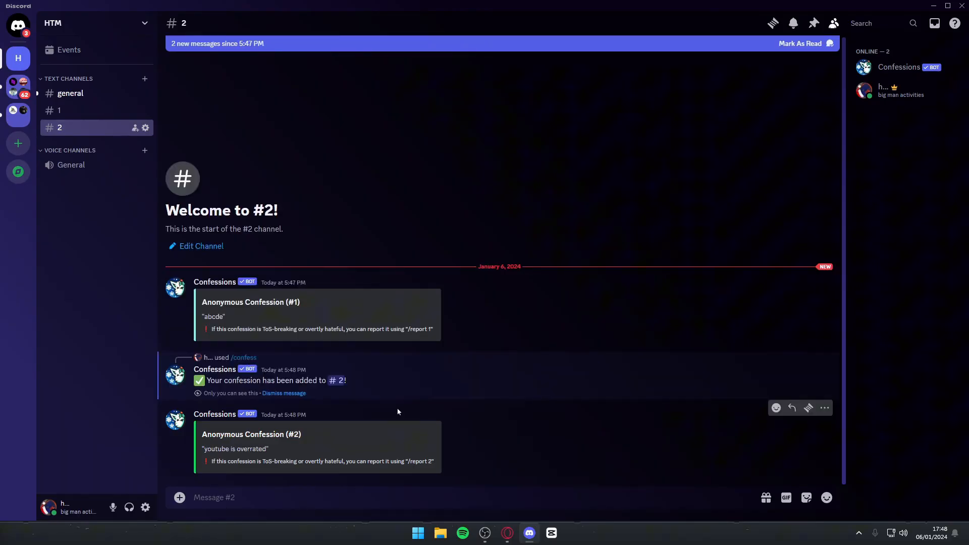
mouse_move(406, 413)
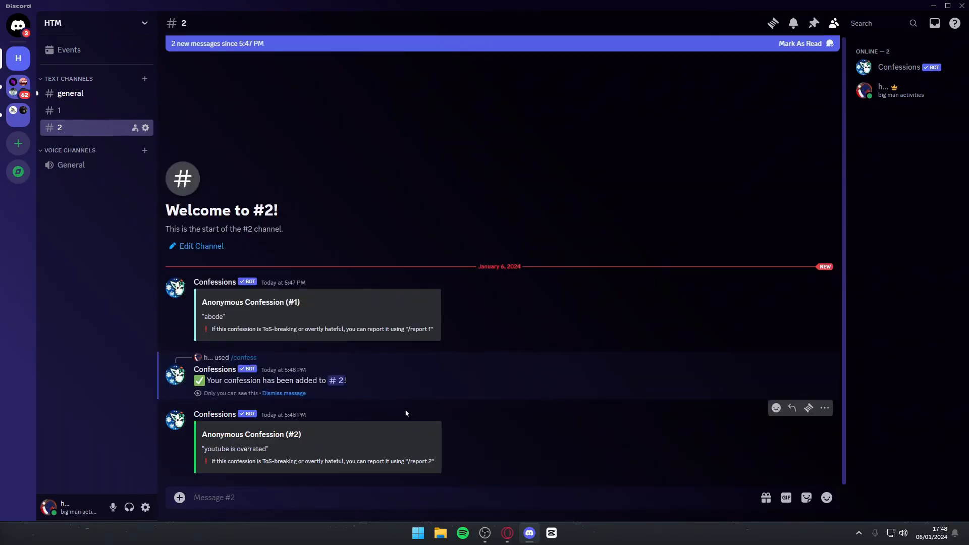
Start a /confess command in #2 with the image attachment option added
text(/confess confession)
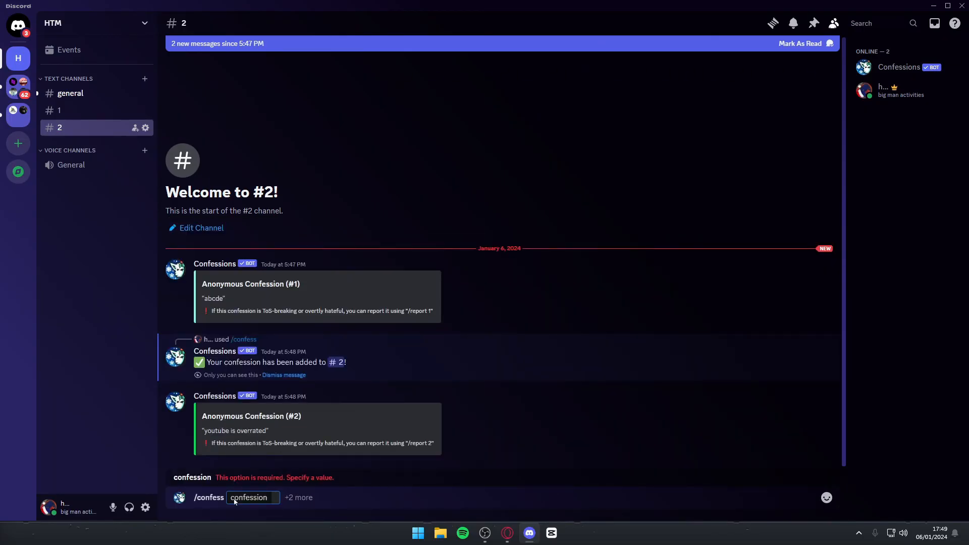
click(298, 497)
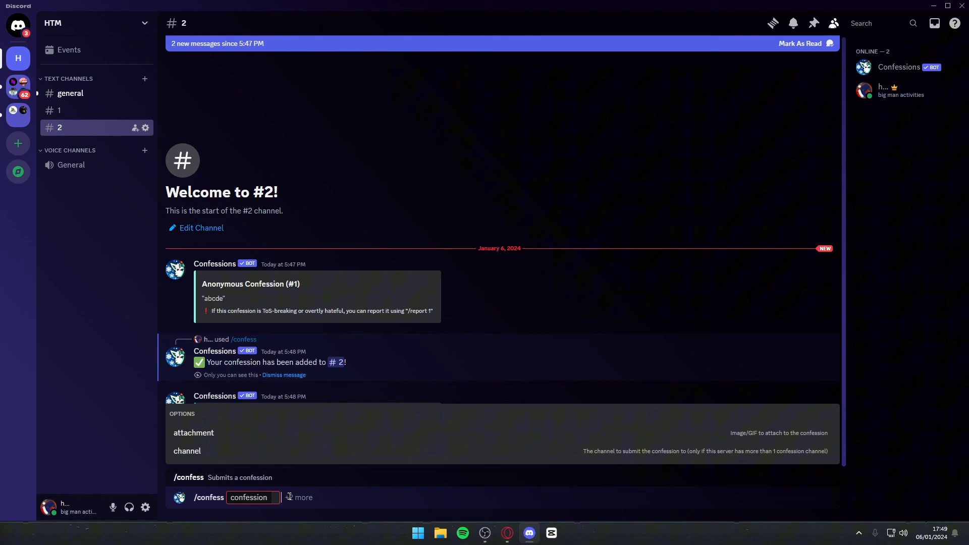
mouse_move(253, 441)
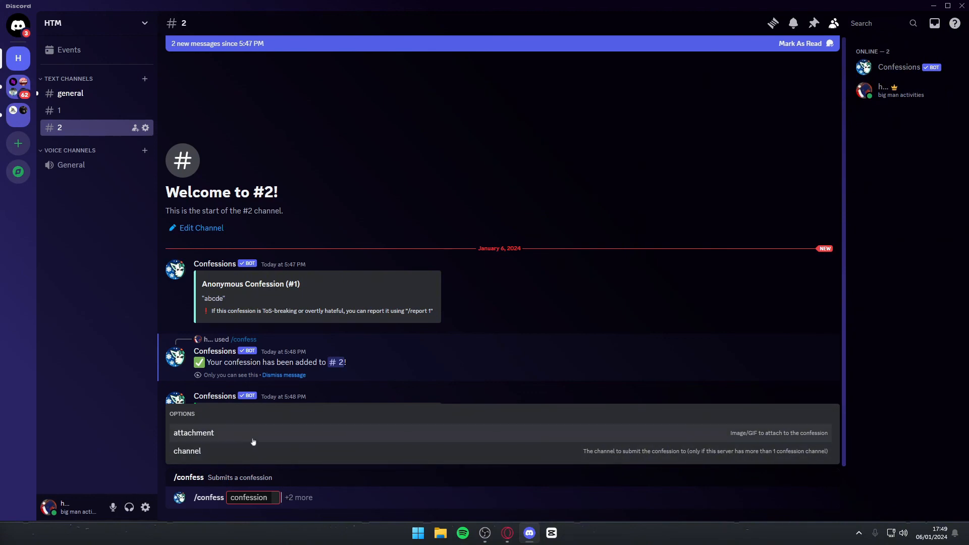
mouse_move(242, 443)
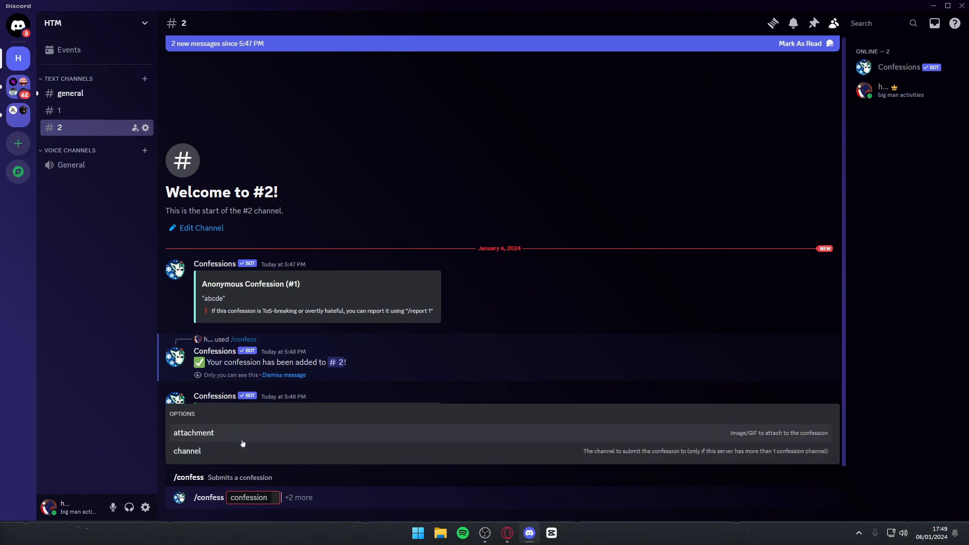
click(193, 432)
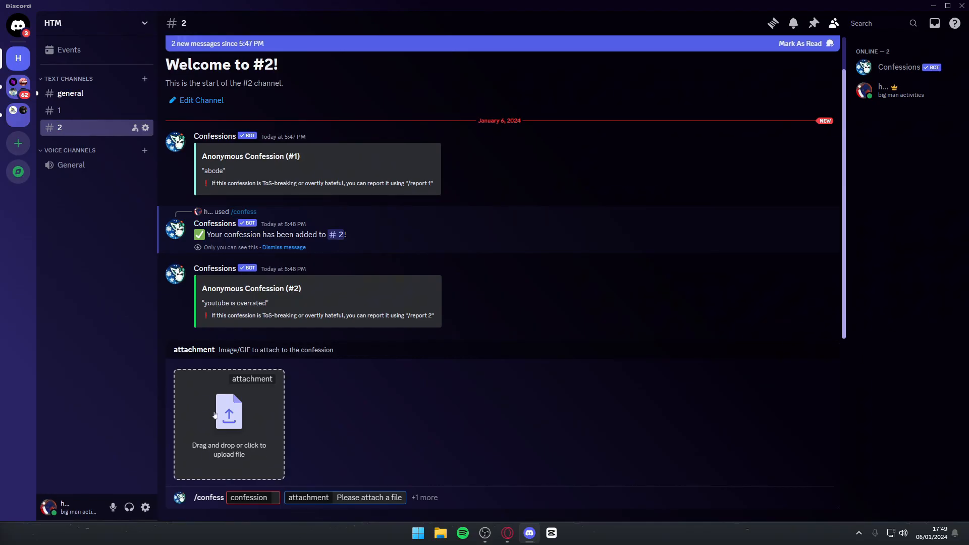
mouse_move(248, 389)
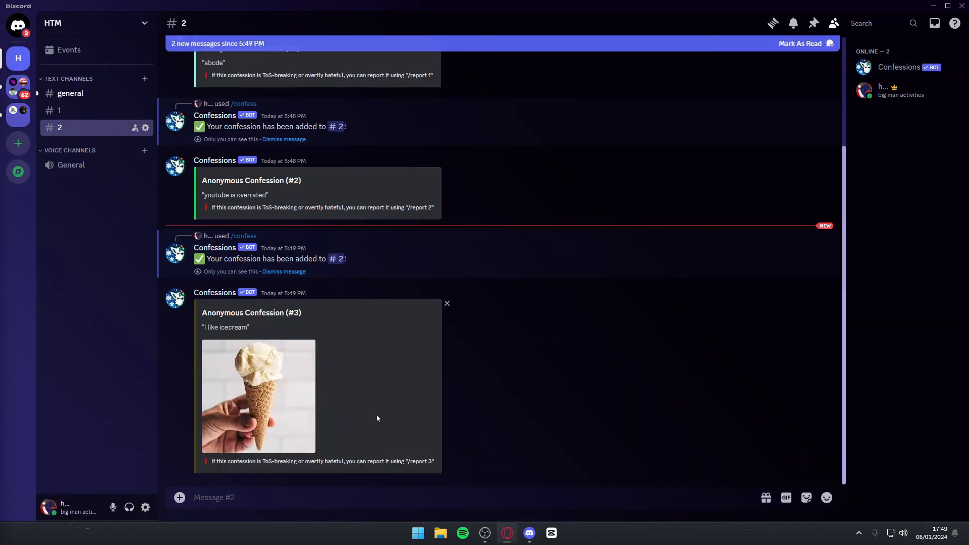
mouse_move(312, 394)
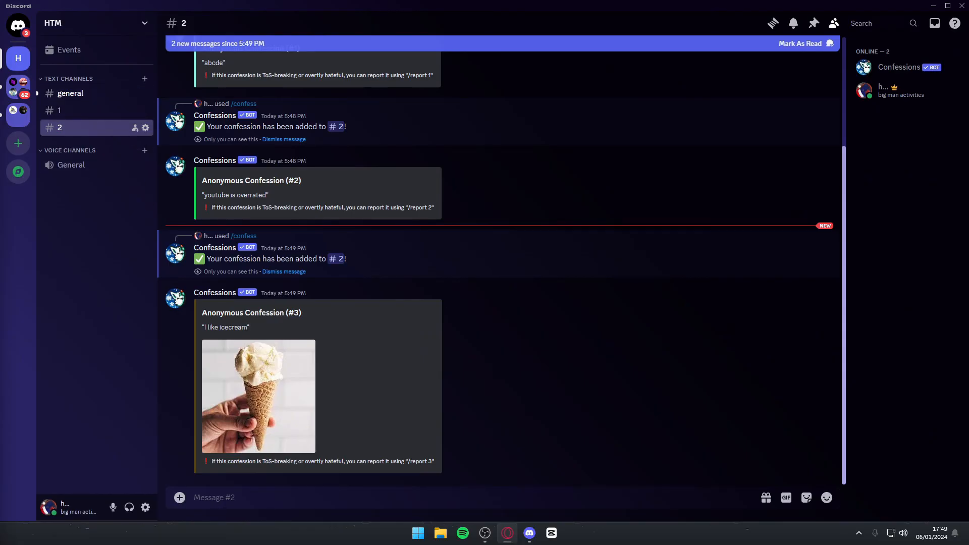
mouse_move(83, 178)
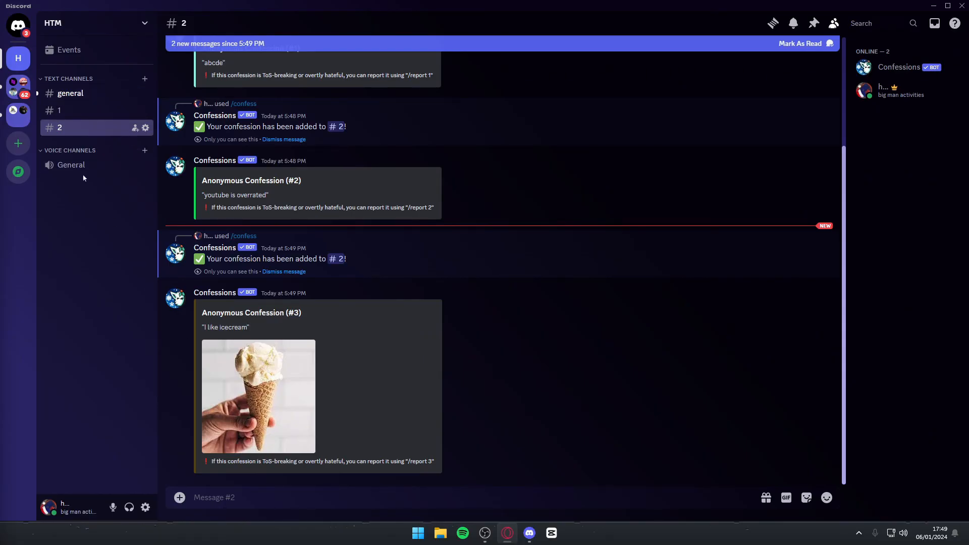